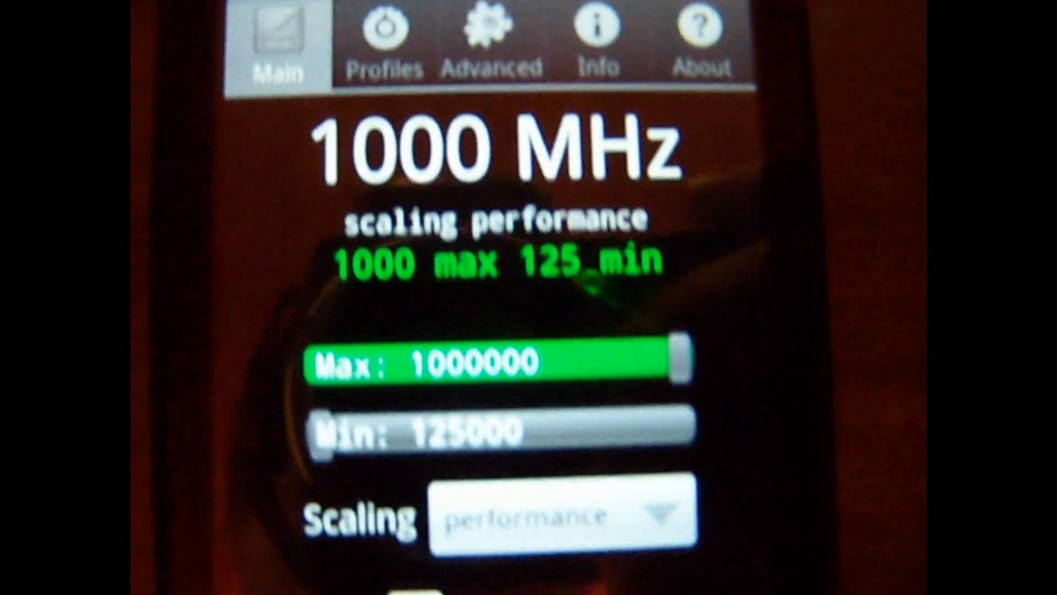
Run SetCPU's short benchmark on the 1000 MHz Droid, scoring 207 ms, then return home.
{"action": "scroll", "scroll_direction": "down", "scroll_amount": 3}
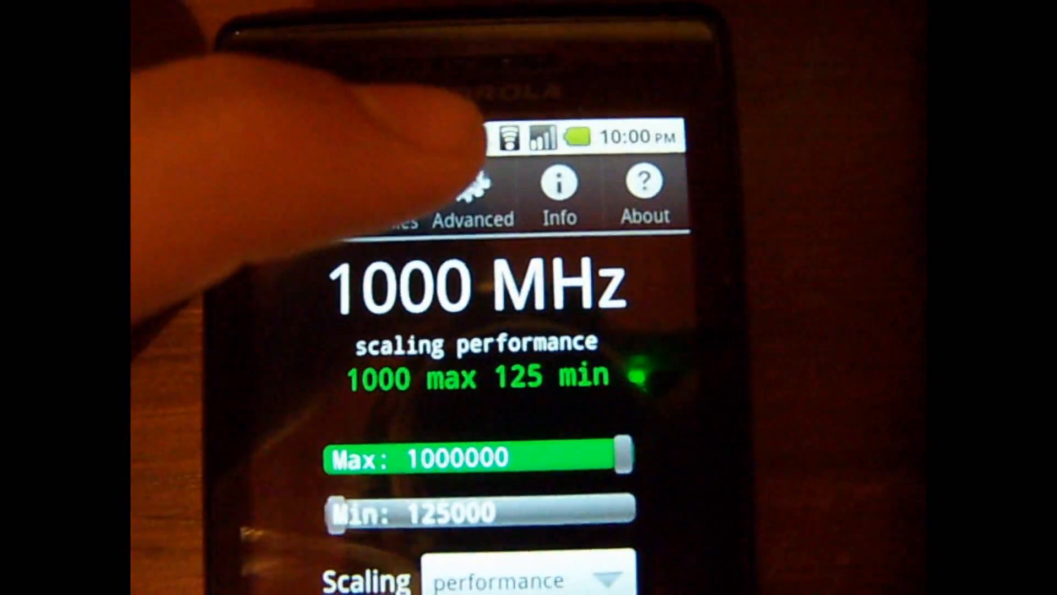
{"action": "left_click", "coordinate": [561, 189]}
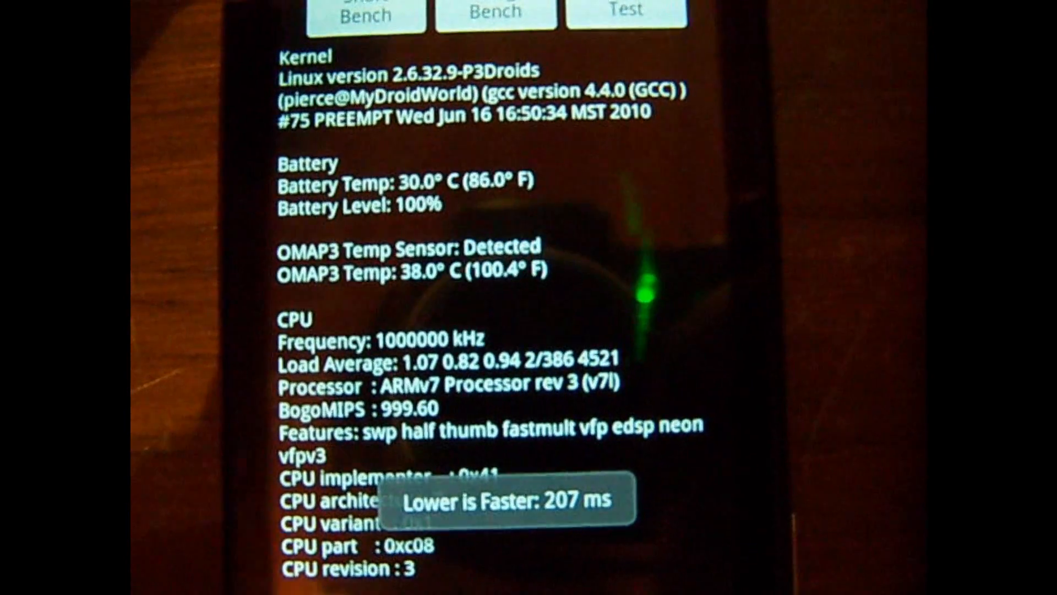
{"action": "left_click", "coordinate": [496, 9]}
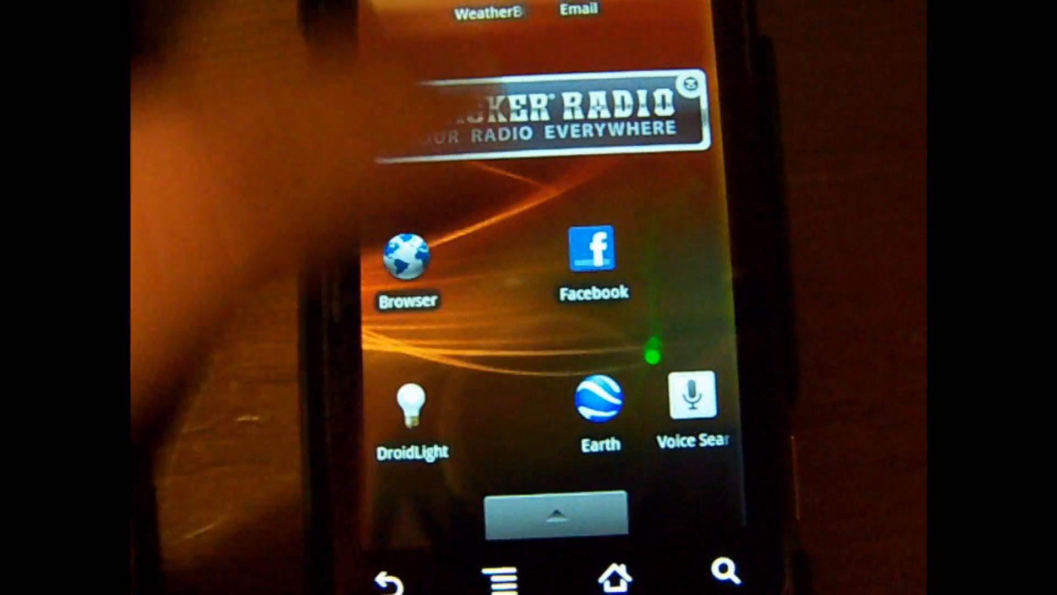
Find SetCPU in the app drawer on the stock Droid and launch it.
{"action": "left_click", "coordinate": [552, 514]}
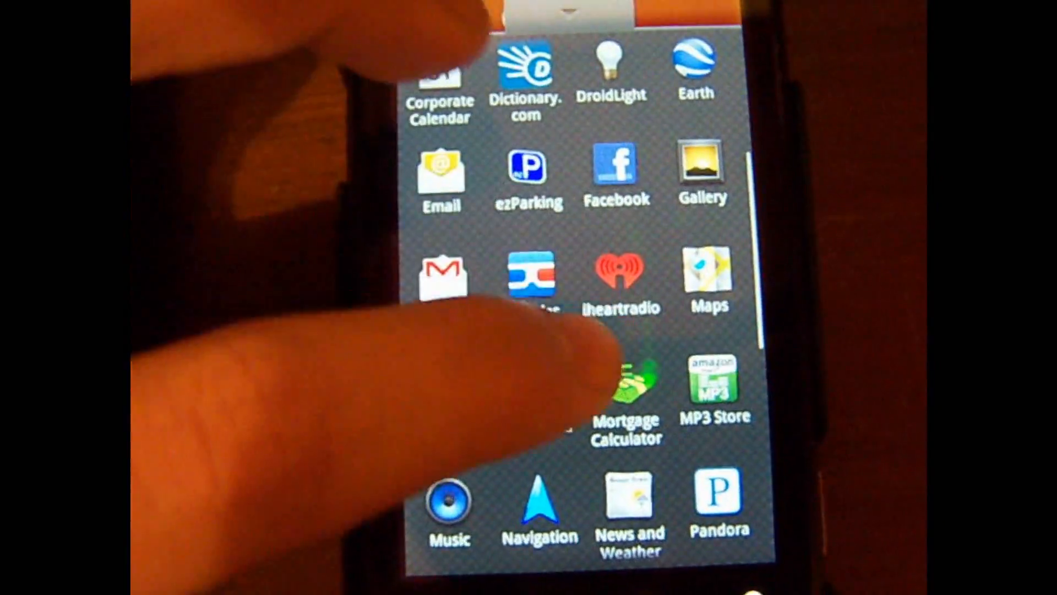
{"action": "scroll", "scroll_direction": "down", "scroll_amount": 3}
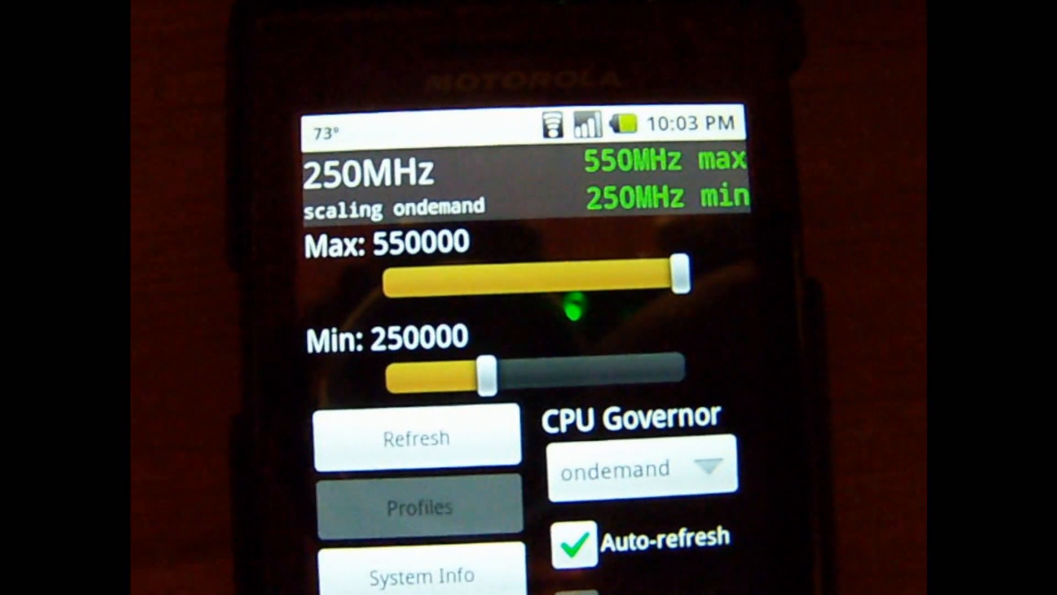
Open System Info for the read-only Droid running ondemand at 550/250 MHz.
{"action": "scroll", "scroll_direction": "down", "scroll_amount": 3}
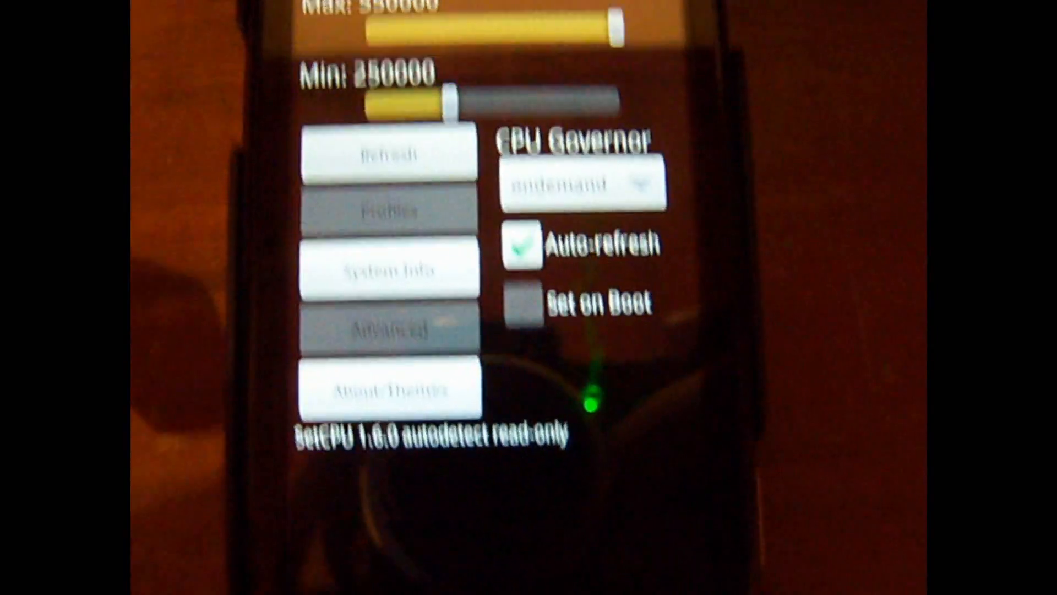
{"action": "left_click", "coordinate": [390, 267]}
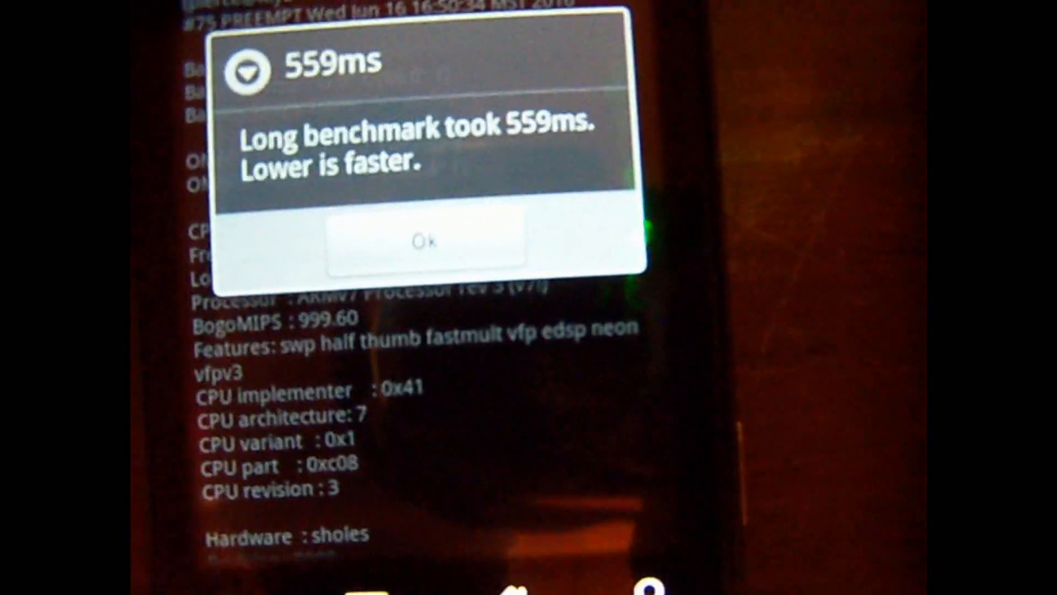
Dismiss the 559 ms and 579 ms long benchmark results.
{"action": "left_click", "coordinate": [425, 241]}
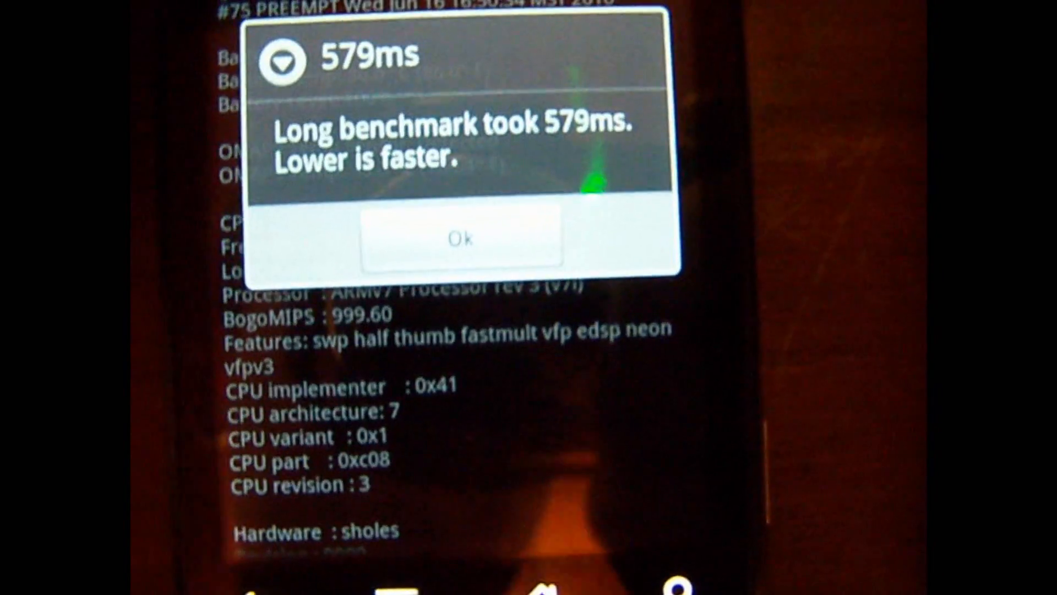
{"action": "left_click", "coordinate": [459, 238]}
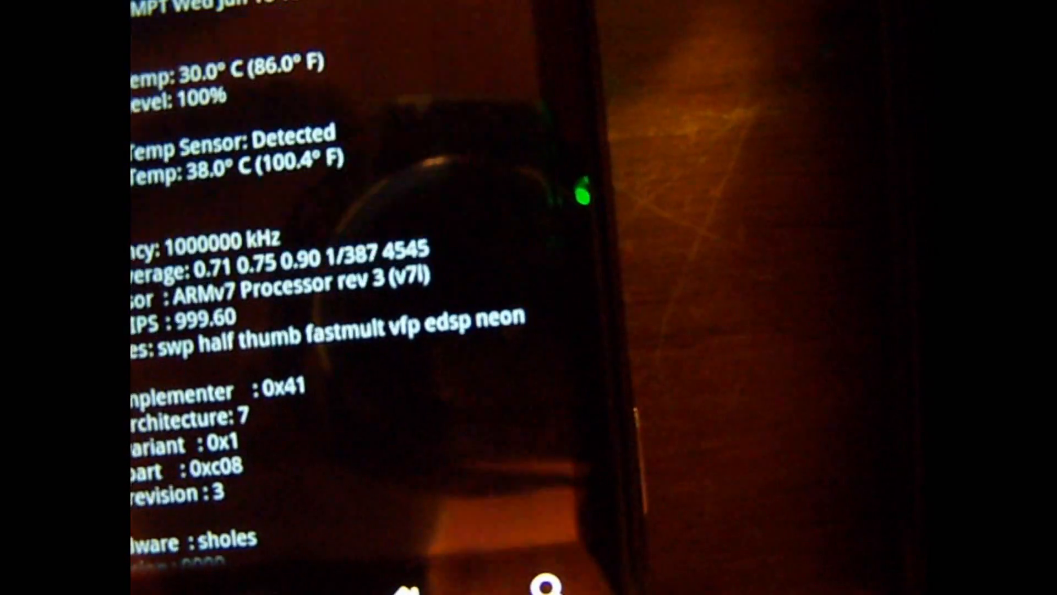